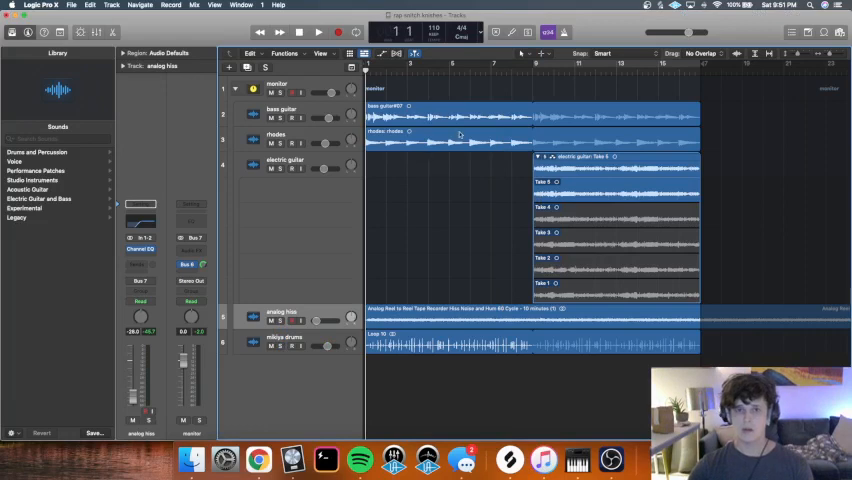
{"action": "mouse_move", "coordinate": [432, 168]}
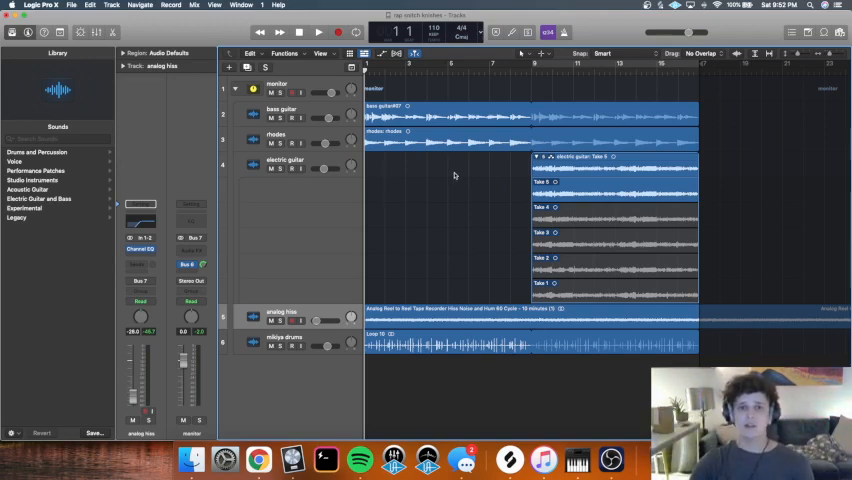
Start playback of the finished beat from the control bar.
{"action": "left_click", "coordinate": [318, 32]}
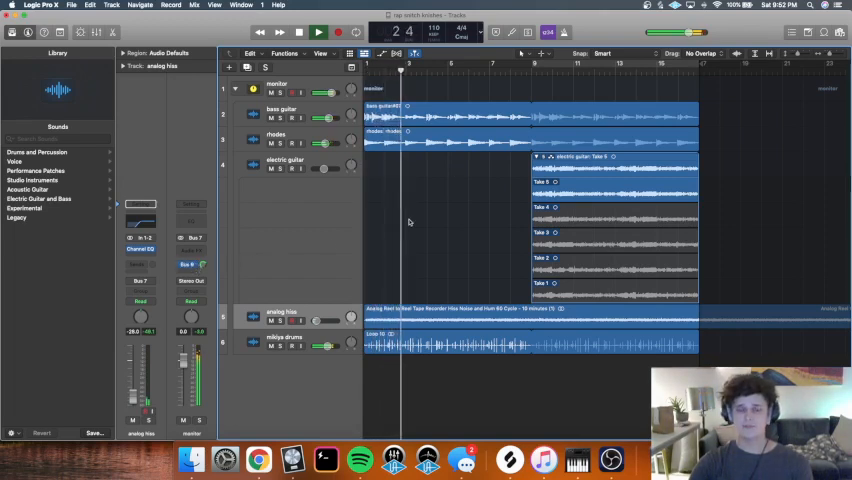
{"action": "left_click", "coordinate": [318, 32]}
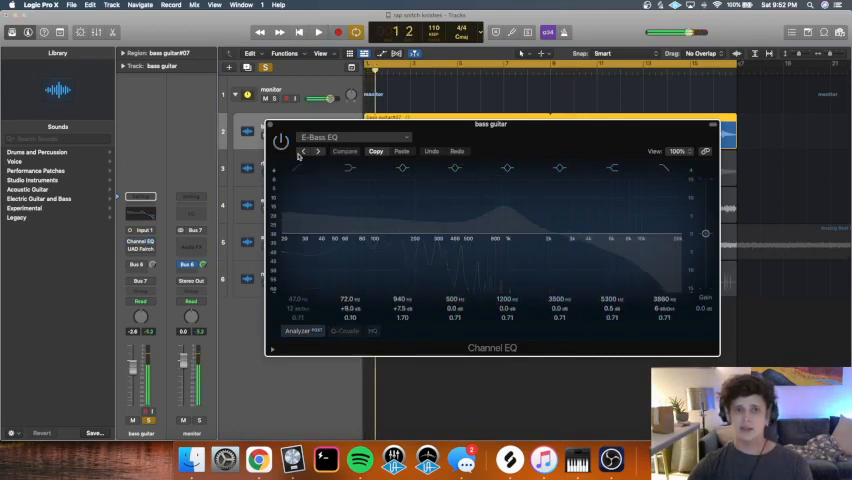
{"action": "left_click", "coordinate": [318, 32]}
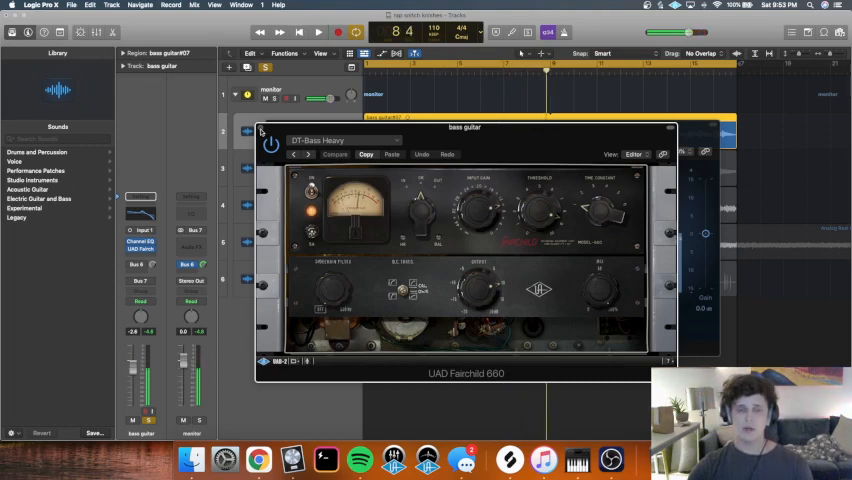
{"action": "left_click", "coordinate": [304, 154]}
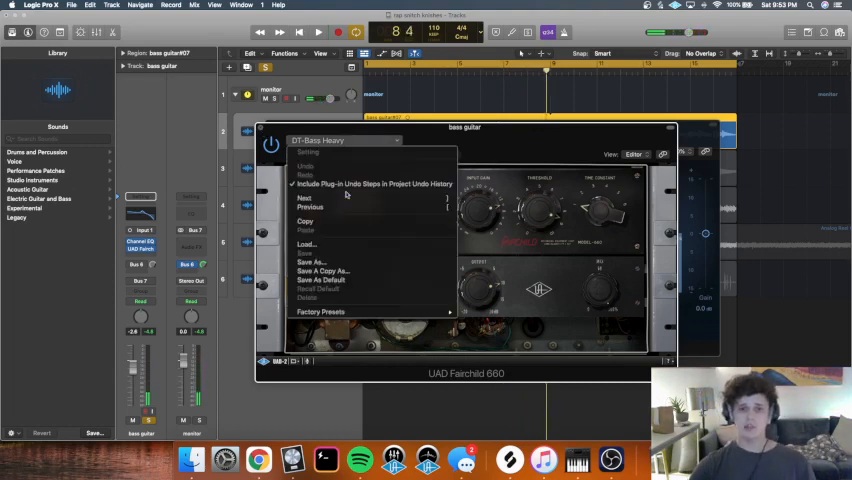
{"action": "mouse_move", "coordinate": [370, 184]}
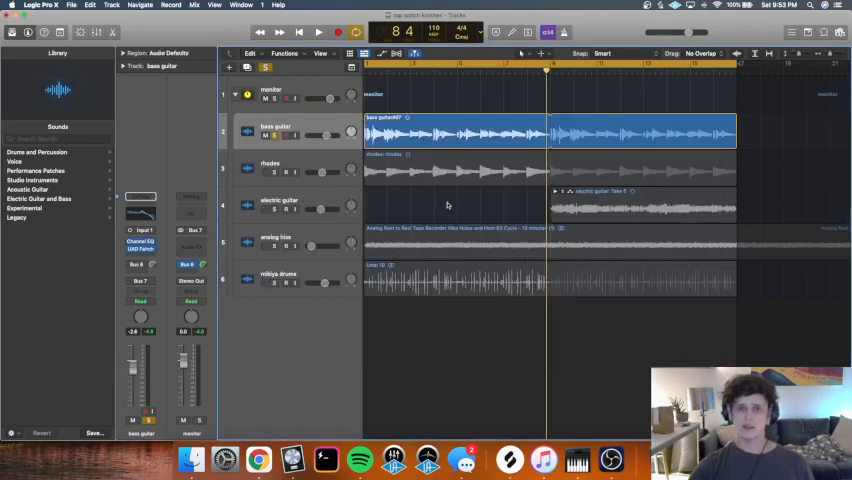
{"action": "mouse_move", "coordinate": [260, 336]}
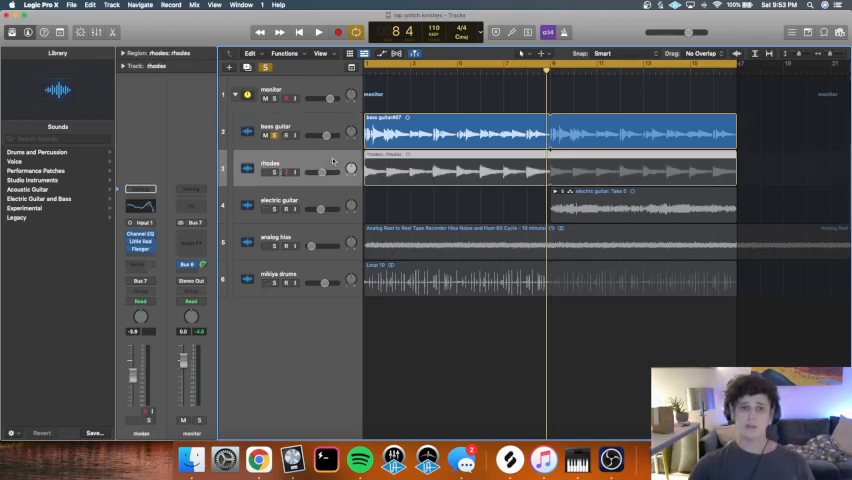
Select the rhodes track so its channel strip is shown.
{"action": "left_click", "coordinate": [290, 130]}
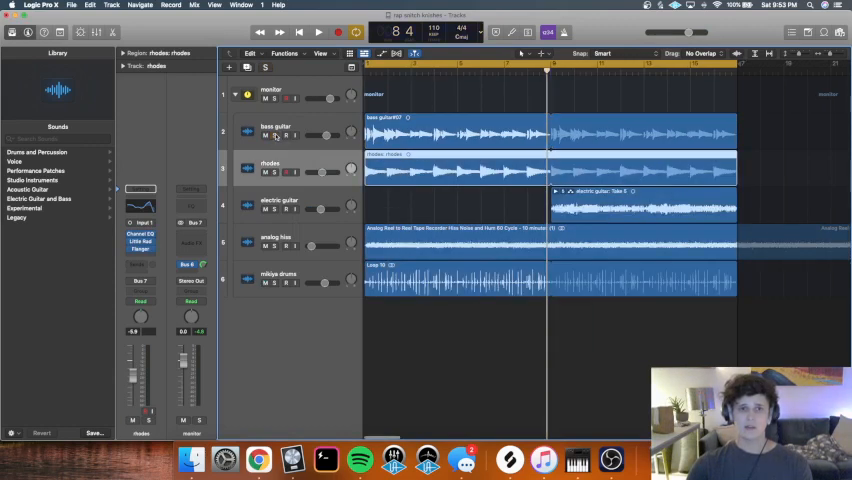
{"action": "left_click", "coordinate": [318, 32]}
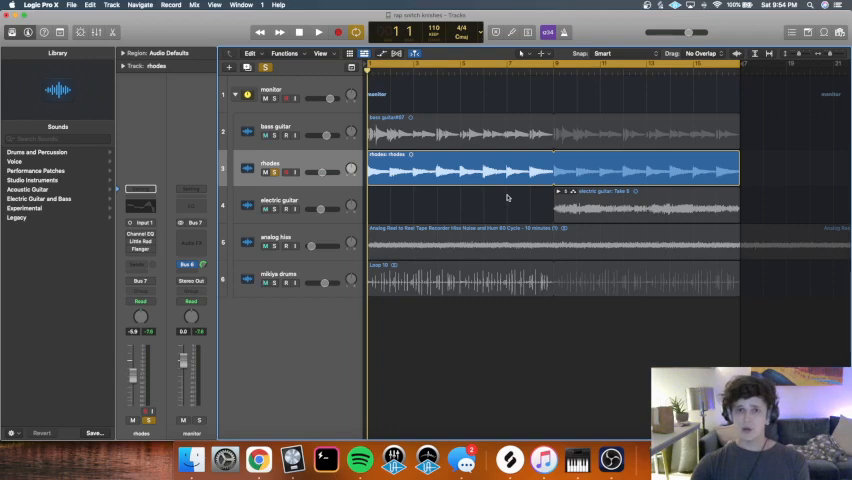
{"action": "left_click", "coordinate": [318, 32]}
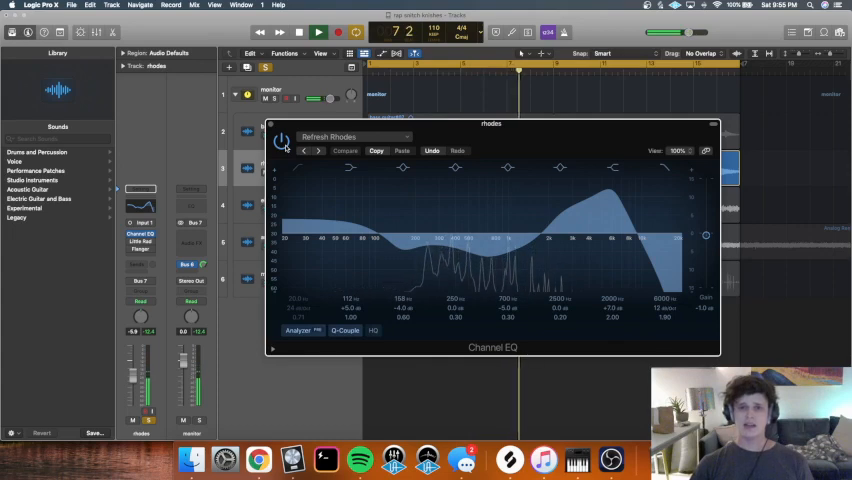
{"action": "left_click", "coordinate": [356, 136]}
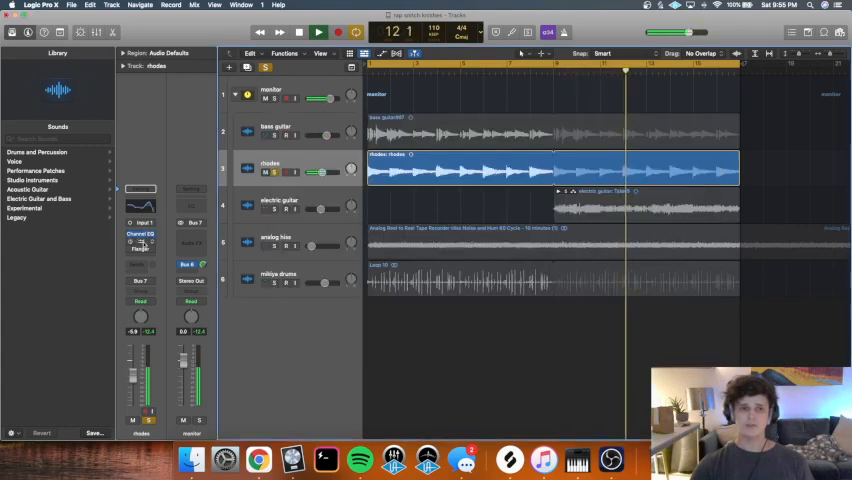
{"action": "left_click", "coordinate": [140, 244]}
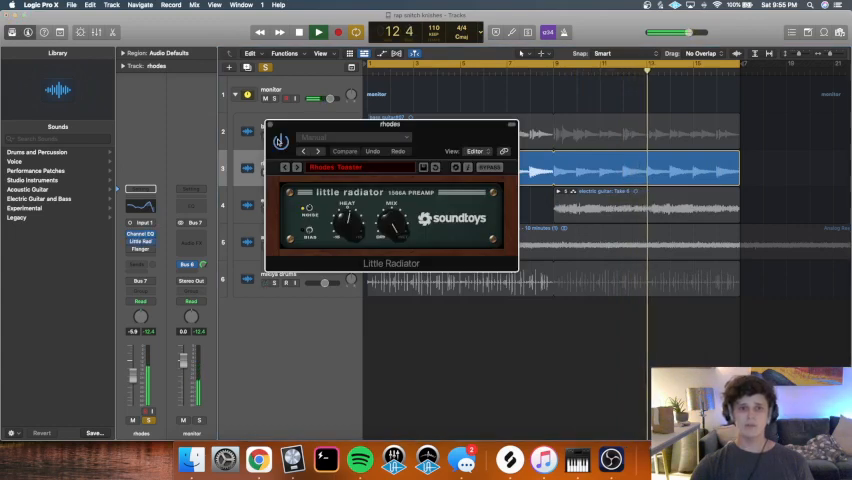
{"action": "left_click", "coordinate": [344, 136]}
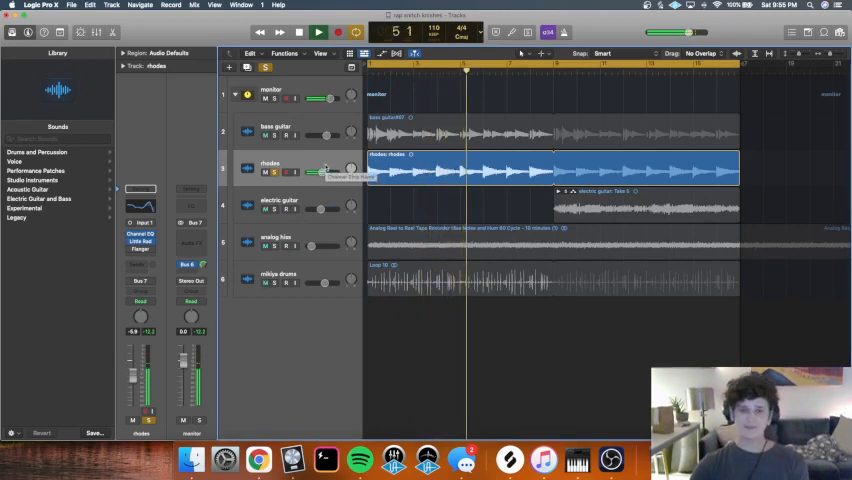
Bring up the rhodes Flanger with its Resonance Flanger preset.
{"action": "left_click", "coordinate": [318, 32]}
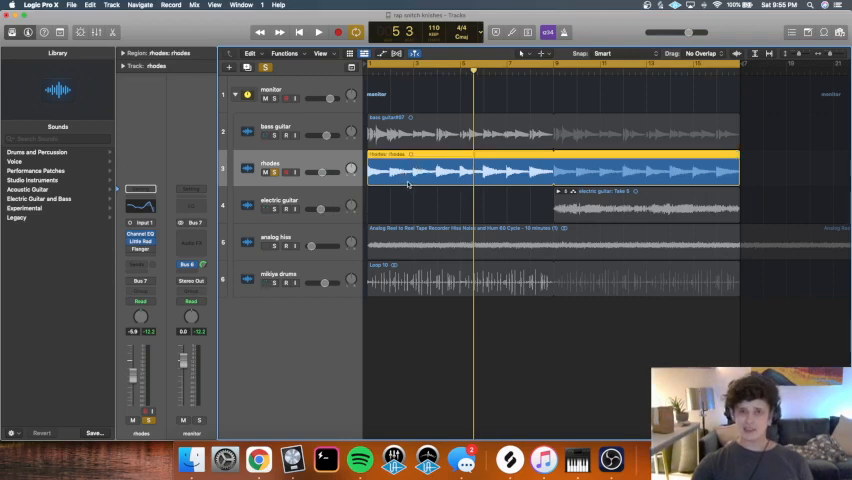
{"action": "mouse_move", "coordinate": [446, 204]}
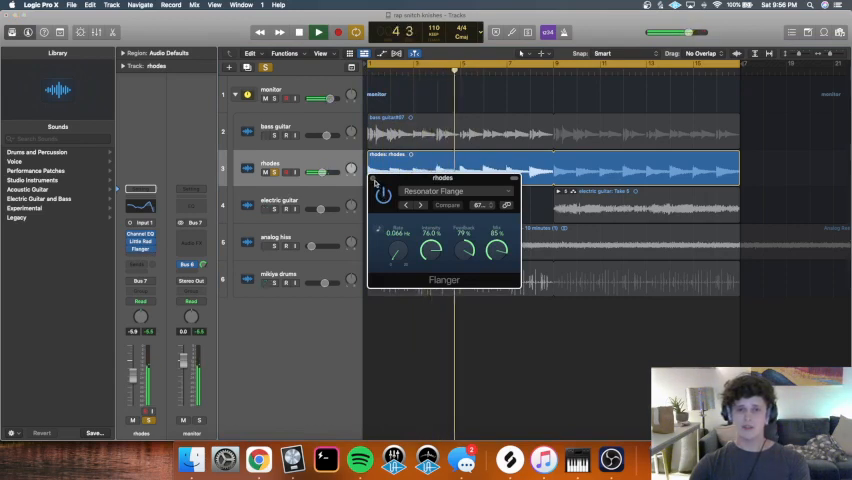
{"action": "left_click", "coordinate": [318, 32]}
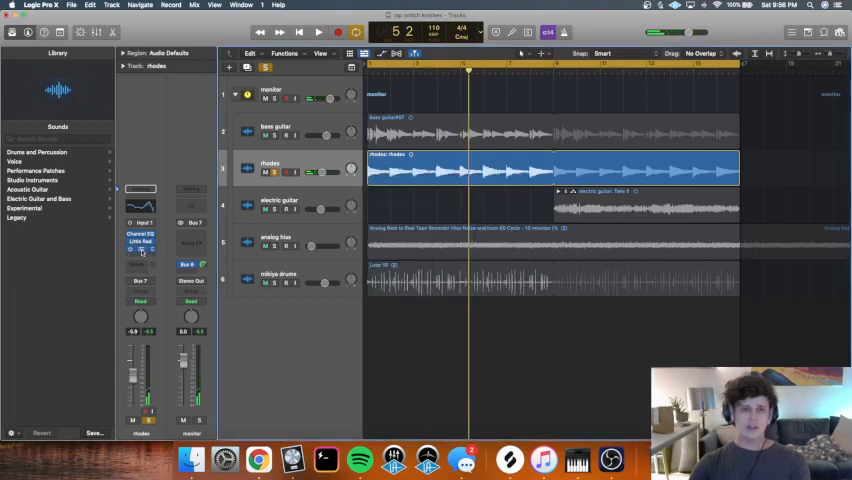
{"action": "left_click", "coordinate": [140, 246]}
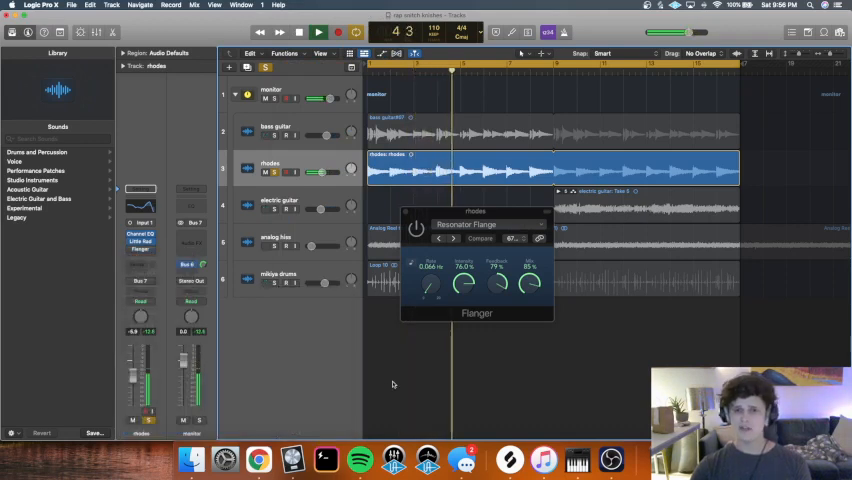
{"action": "left_click", "coordinate": [318, 32]}
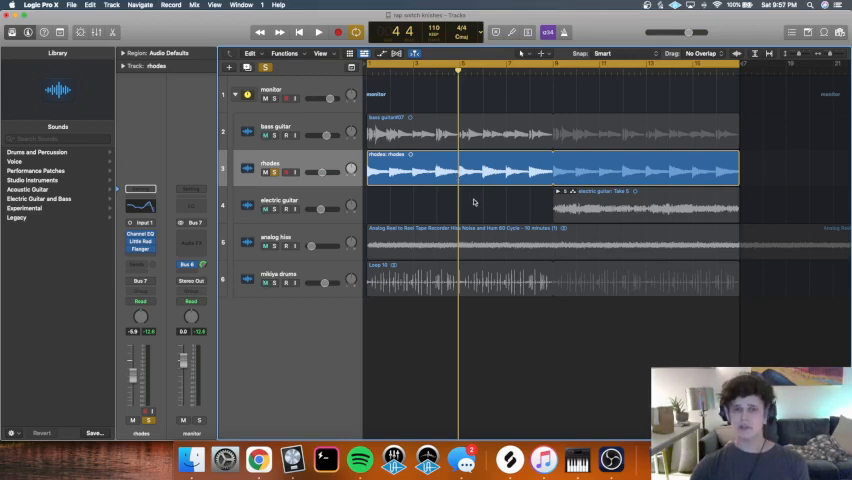
Keep the beat playing while shifting focus to the electric guitar track.
{"action": "left_click", "coordinate": [318, 32]}
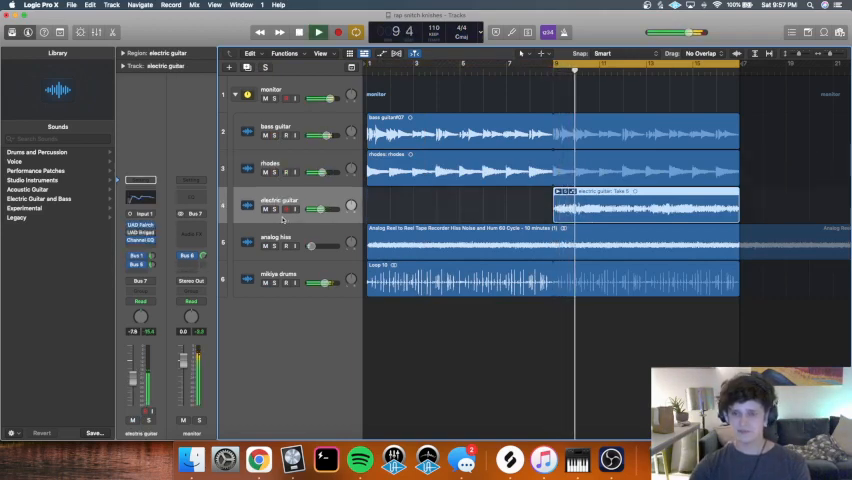
Solo the electric guitar, play it alone, and open its Marshall amp plugin.
{"action": "left_click", "coordinate": [318, 32]}
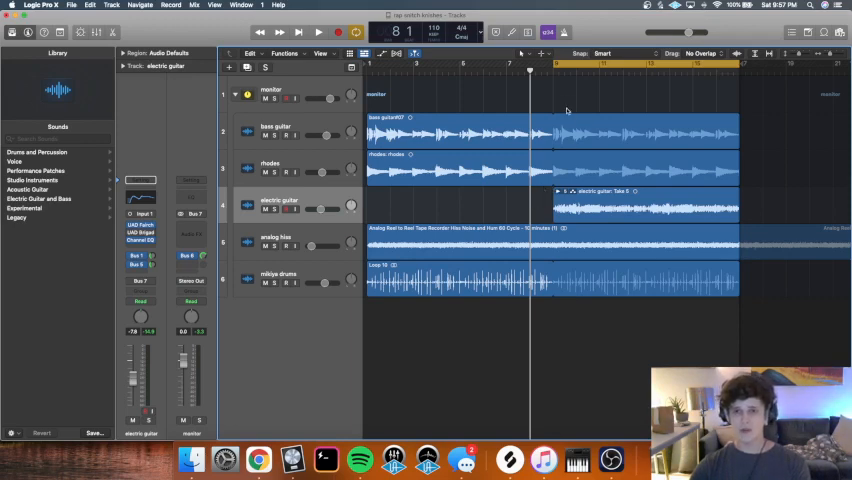
{"action": "mouse_move", "coordinate": [476, 216]}
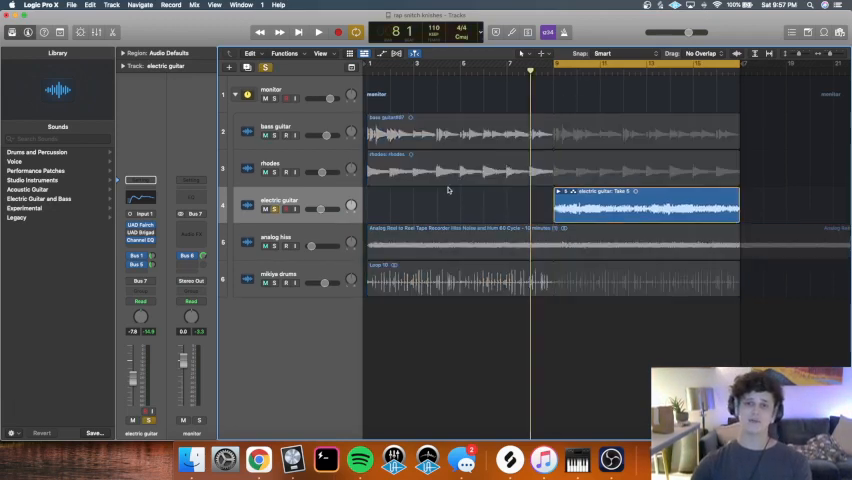
{"action": "left_click", "coordinate": [318, 32]}
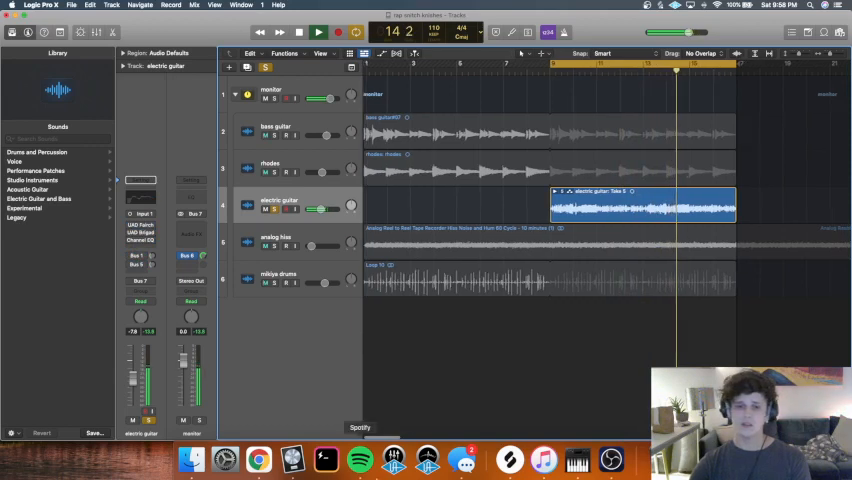
{"action": "left_click", "coordinate": [318, 32]}
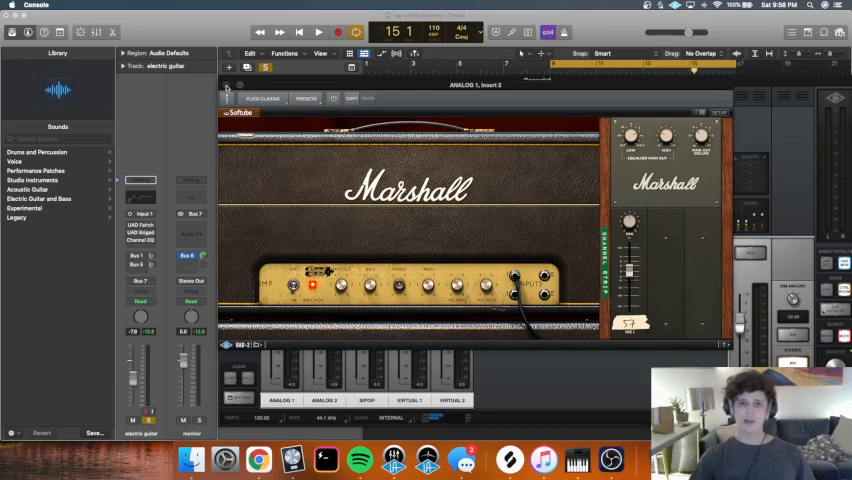
Close the Marshall amp, review the UAD Brigade Chorus, then close it.
{"action": "left_click", "coordinate": [228, 84]}
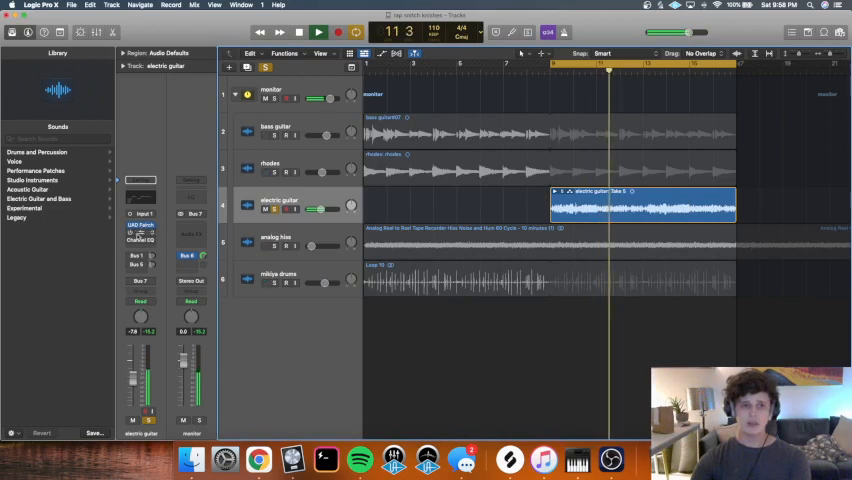
{"action": "left_click", "coordinate": [140, 232]}
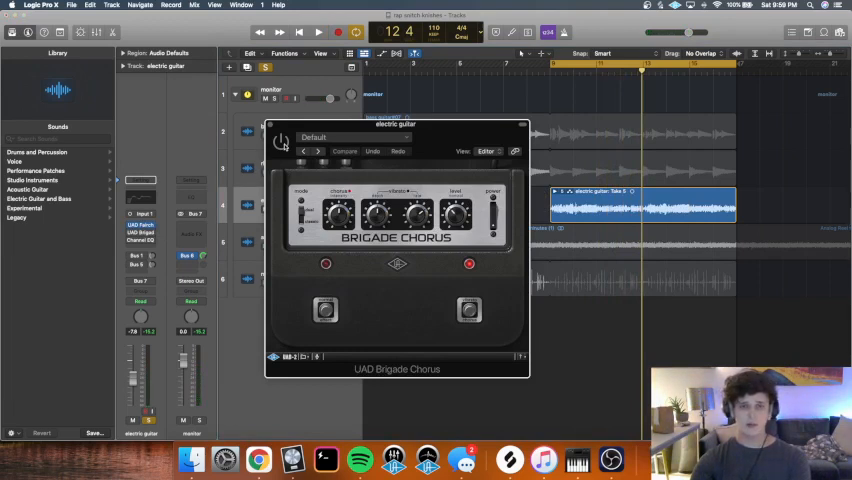
{"action": "left_click", "coordinate": [318, 32]}
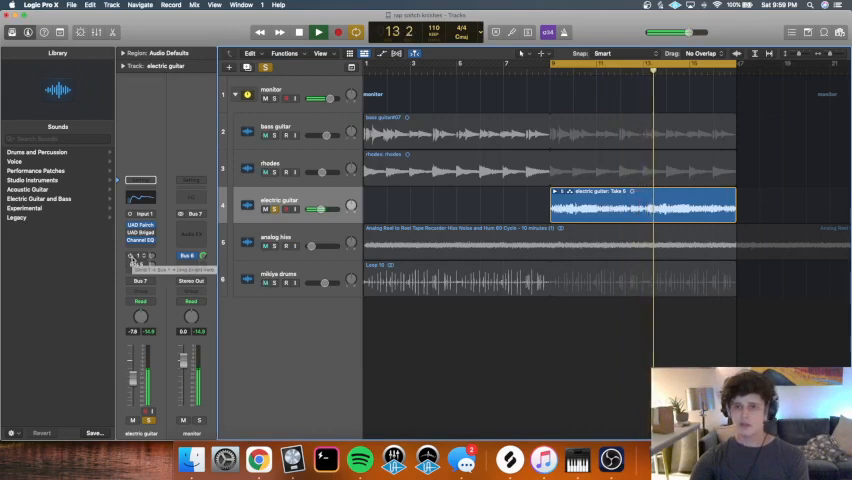
Follow the Bus 7 send to open the Valhalla VintageVerb set to Bright Hall.
{"action": "left_click", "coordinate": [318, 32]}
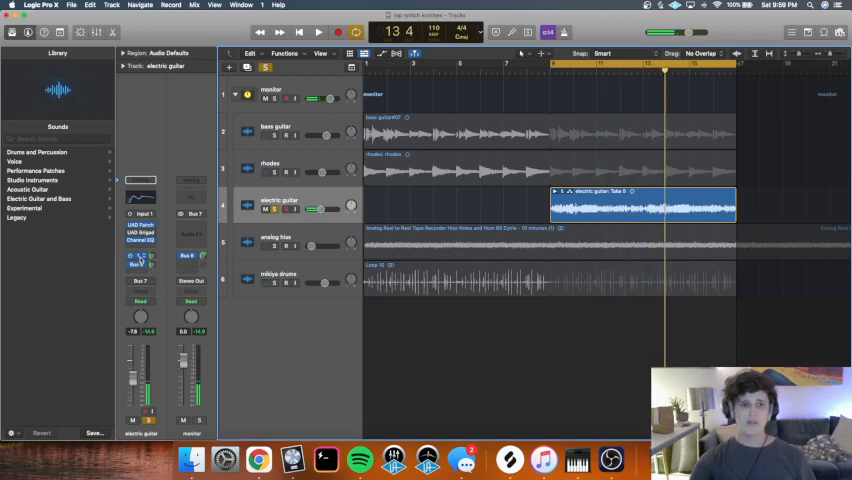
{"action": "left_click", "coordinate": [140, 256]}
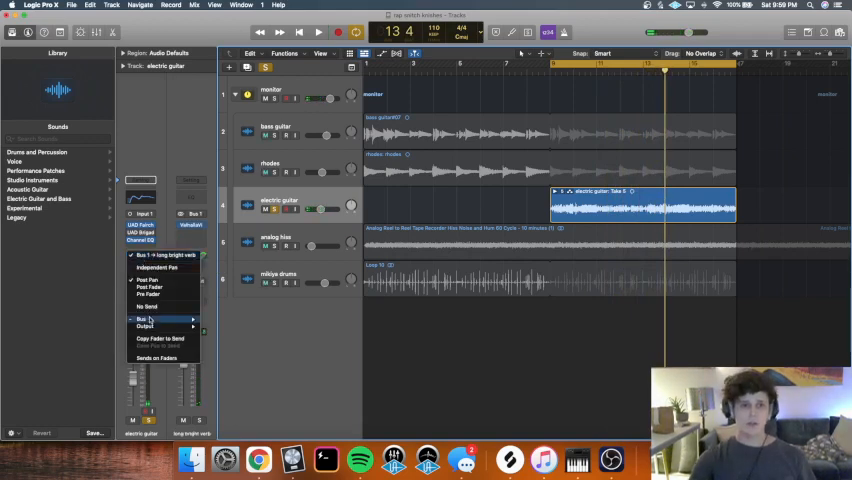
{"action": "left_click", "coordinate": [140, 318]}
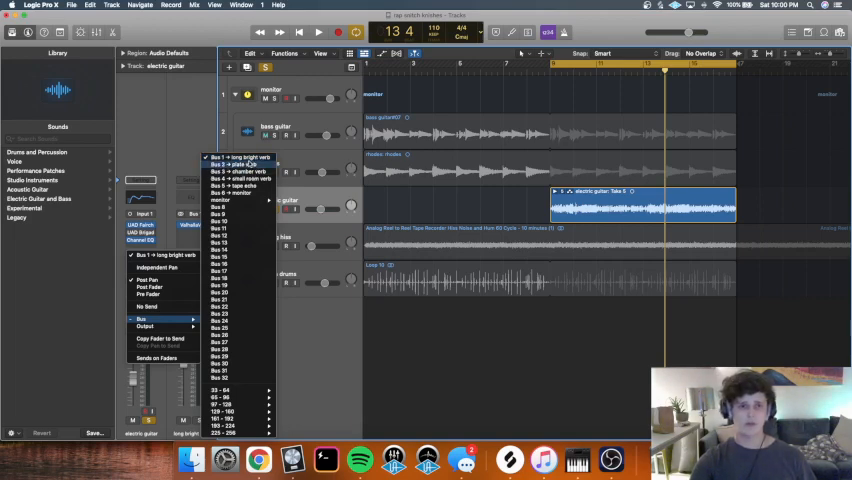
{"action": "left_click", "coordinate": [240, 156]}
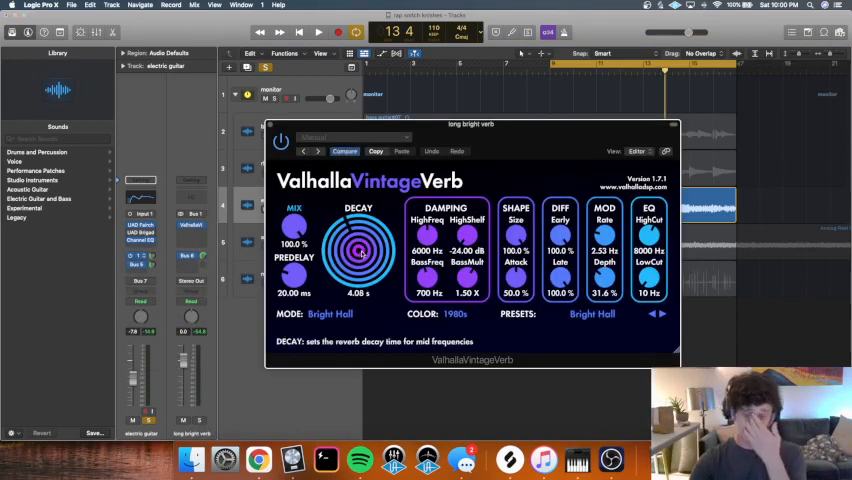
Swap the VintageVerb window for the EchoBoy Jr. on the tape echo aux.
{"action": "left_click_drag", "start_coordinate": [358, 256], "coordinate": [362, 248]}
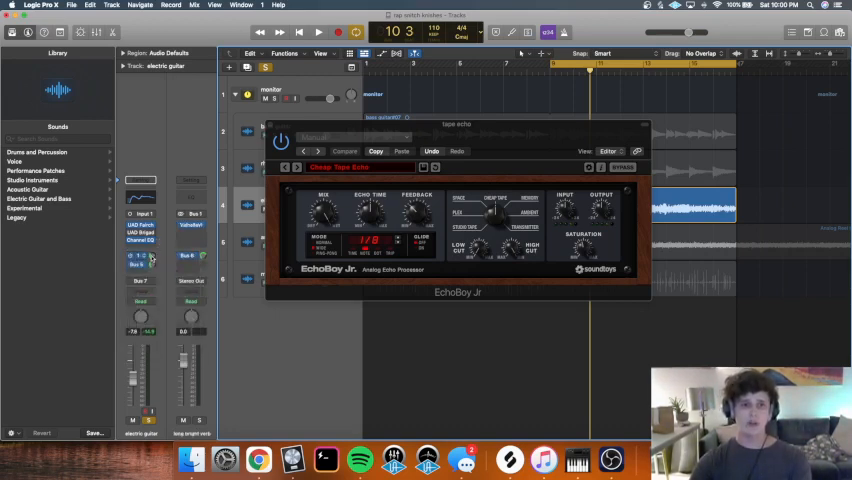
Close the EchoBoy Jr. delay and unsolo the electric guitar.
{"action": "left_click", "coordinate": [318, 32]}
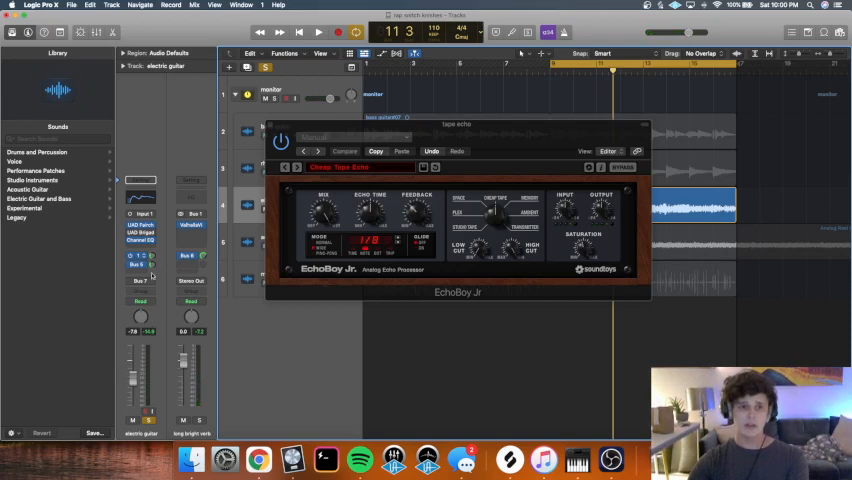
{"action": "left_click", "coordinate": [318, 32]}
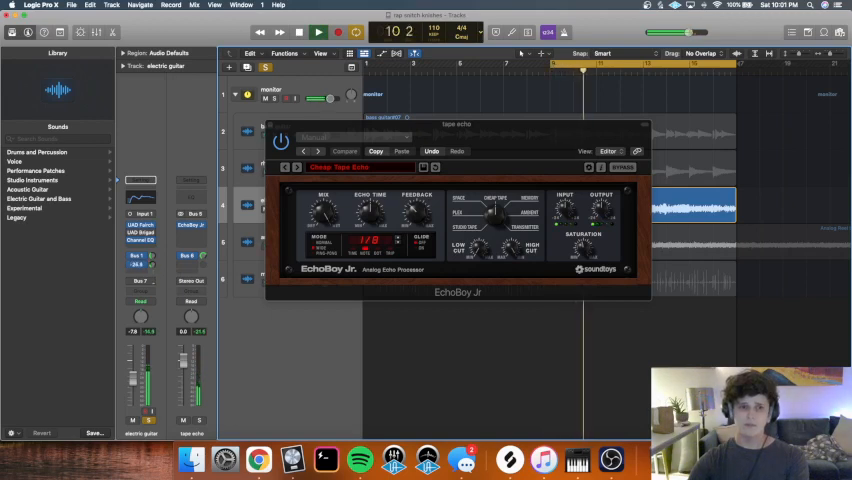
{"action": "left_click", "coordinate": [318, 32]}
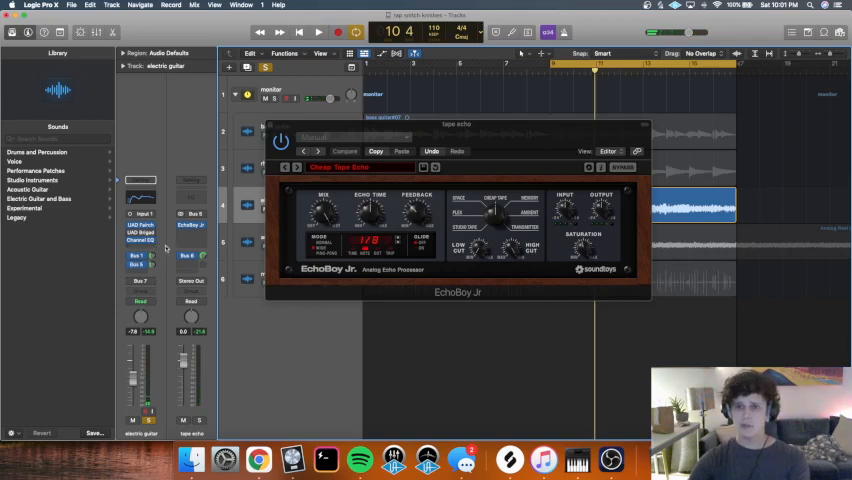
{"action": "left_click", "coordinate": [318, 32]}
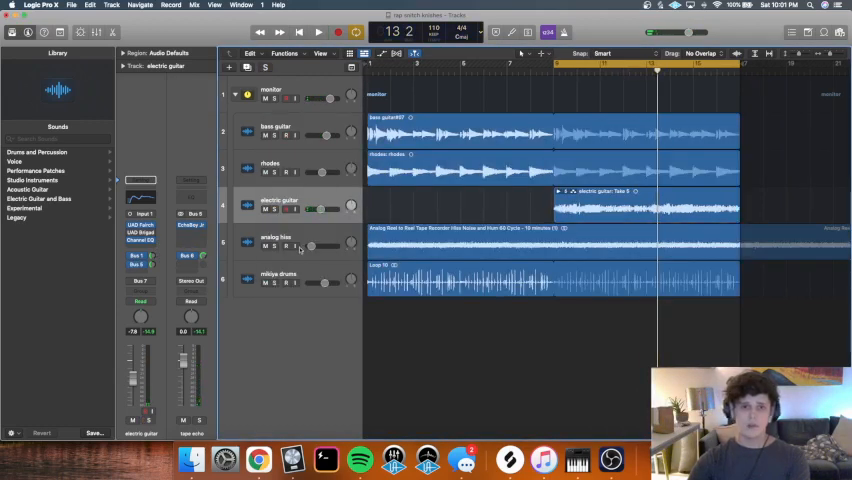
Select the 'analog lines' track and play the full beat again.
{"action": "left_click", "coordinate": [318, 32]}
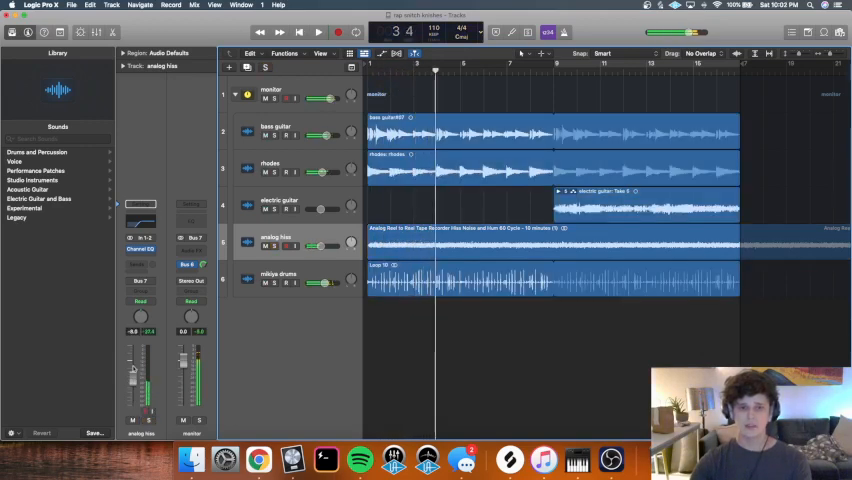
{"action": "left_click_drag", "start_coordinate": [140, 360], "coordinate": [140, 396]}
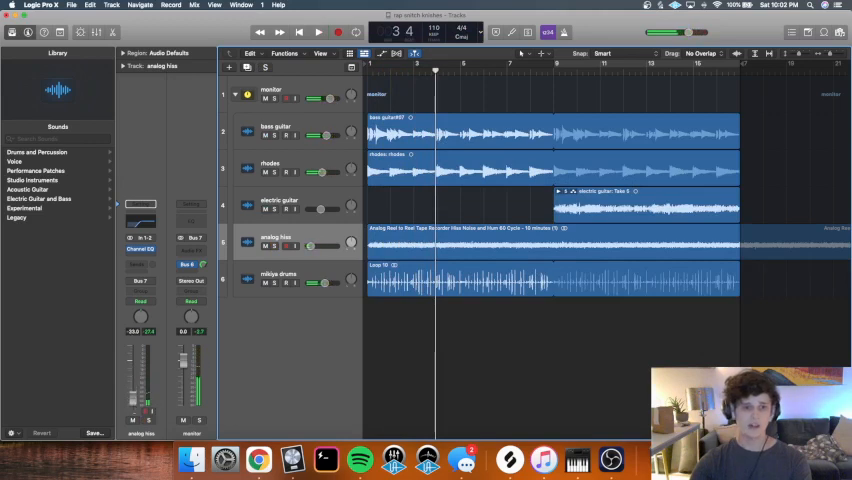
{"action": "left_click", "coordinate": [318, 32]}
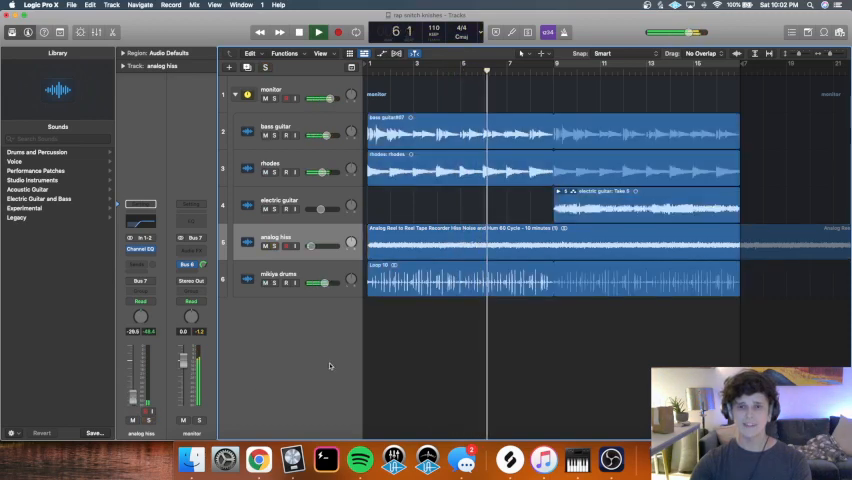
Solo the drums track, play it alone, then stop and return to the start.
{"action": "left_click", "coordinate": [318, 32]}
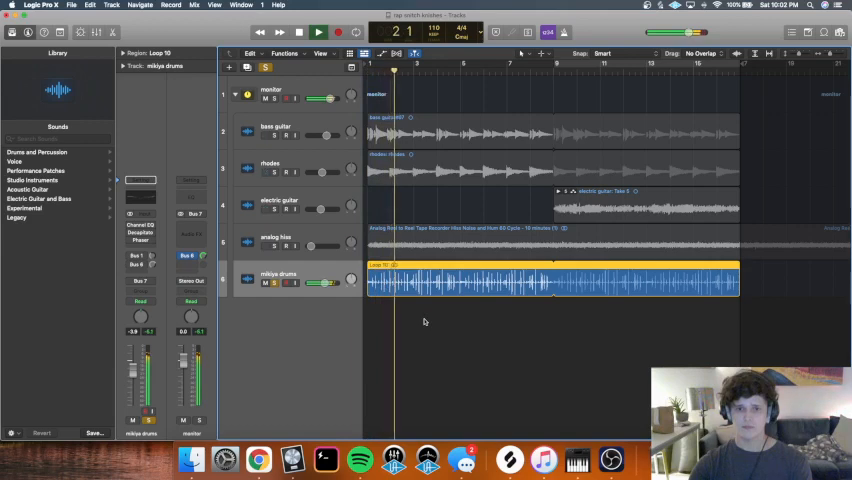
{"action": "left_click", "coordinate": [318, 32]}
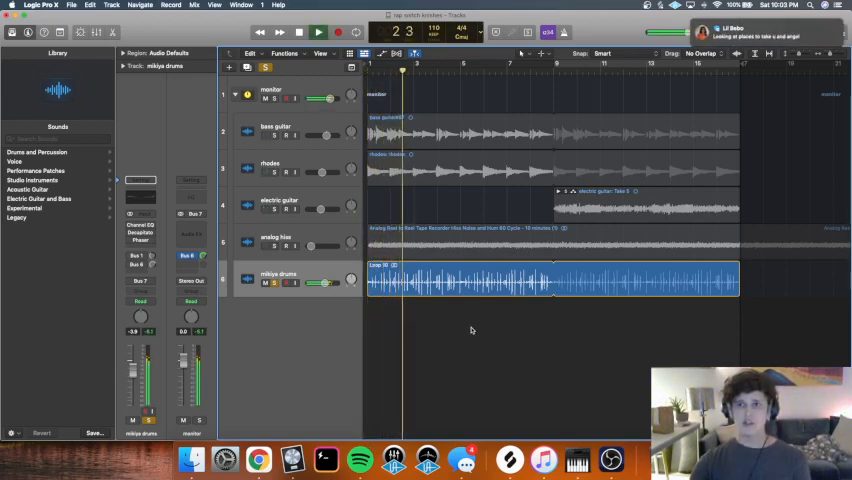
{"action": "left_click", "coordinate": [318, 32]}
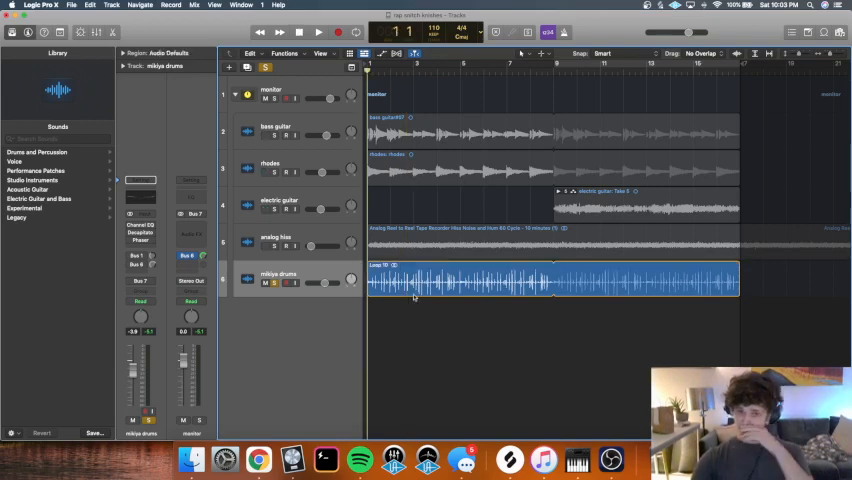
{"action": "left_click", "coordinate": [318, 32]}
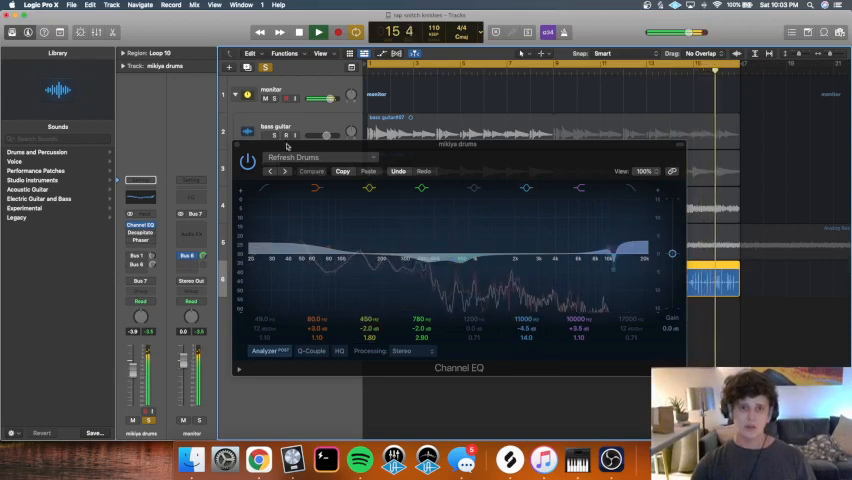
{"action": "left_click", "coordinate": [246, 162]}
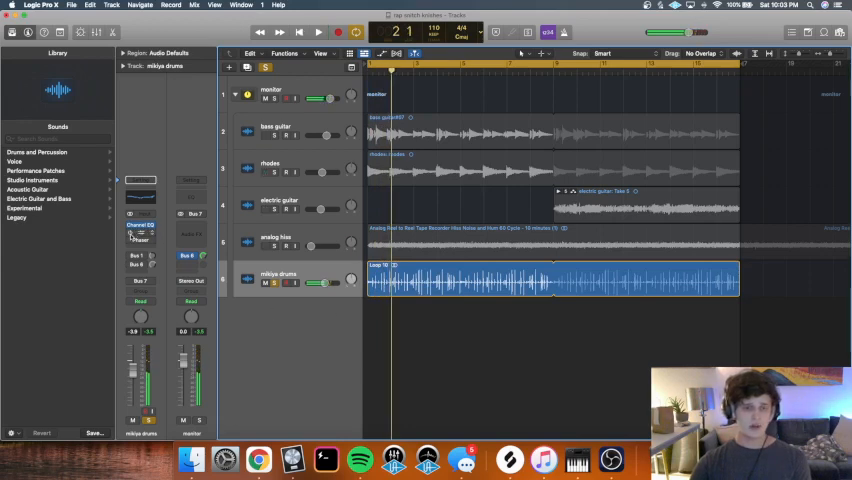
{"action": "left_click", "coordinate": [140, 224]}
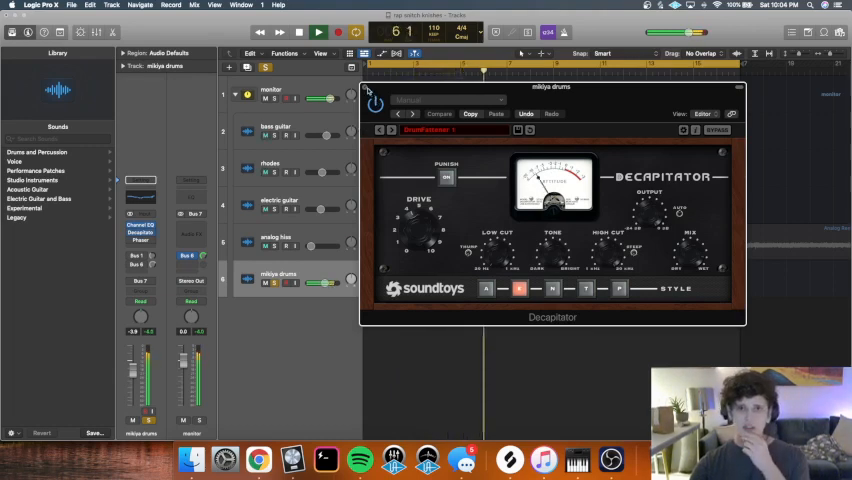
{"action": "left_click", "coordinate": [370, 94]}
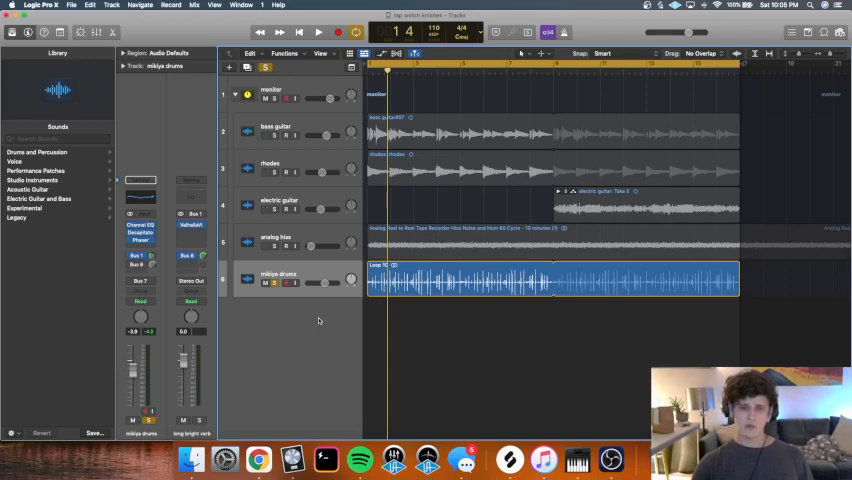
{"action": "mouse_move", "coordinate": [324, 320]}
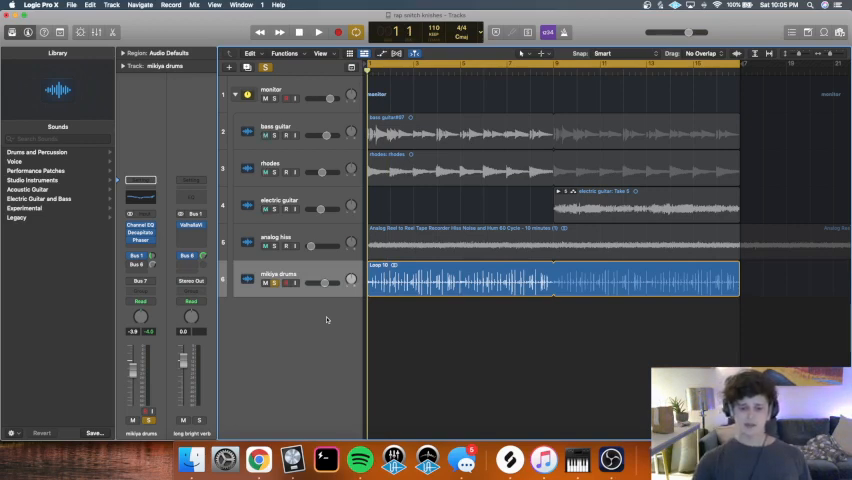
Unsolo the drums so every track plays together in the full beat.
{"action": "left_click", "coordinate": [318, 32]}
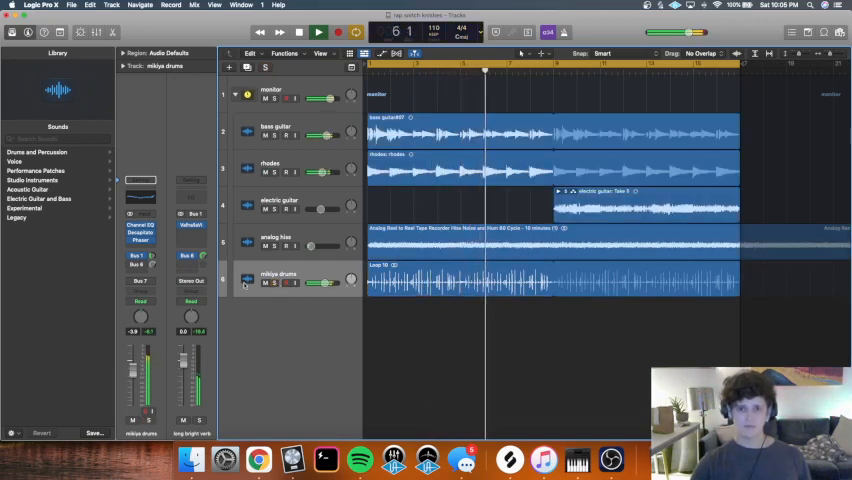
{"action": "left_click", "coordinate": [318, 32]}
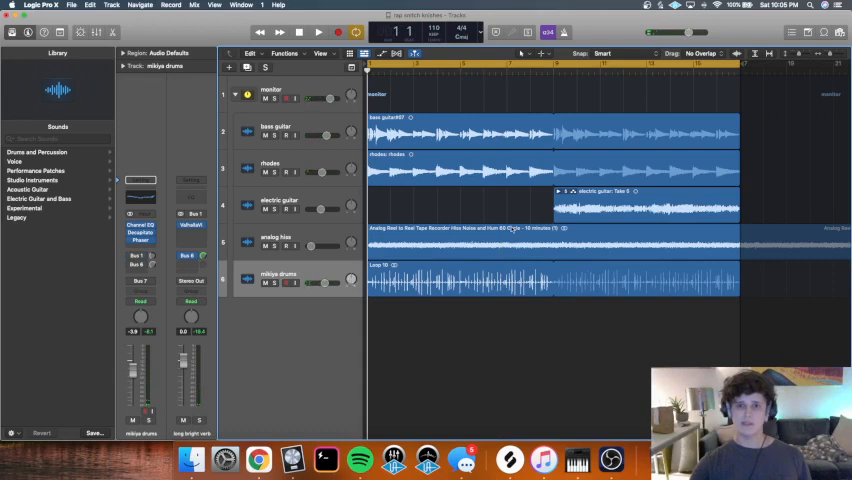
{"action": "left_click", "coordinate": [318, 32]}
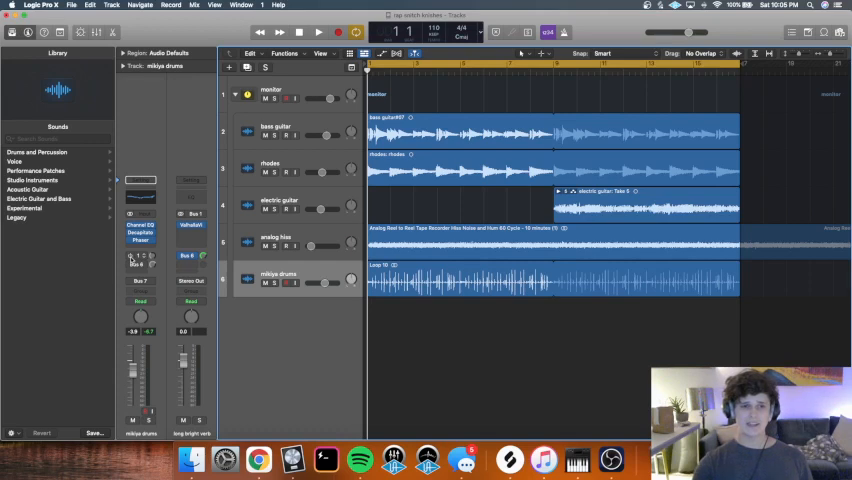
{"action": "left_click", "coordinate": [318, 32]}
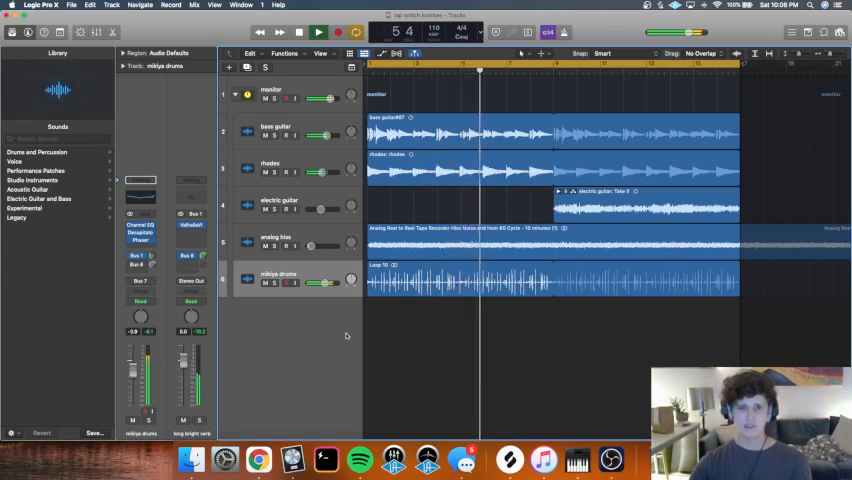
{"action": "left_click", "coordinate": [318, 32]}
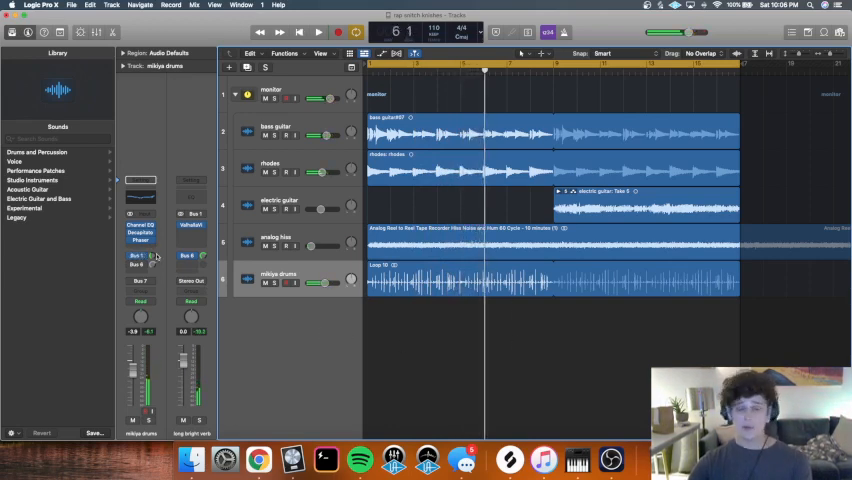